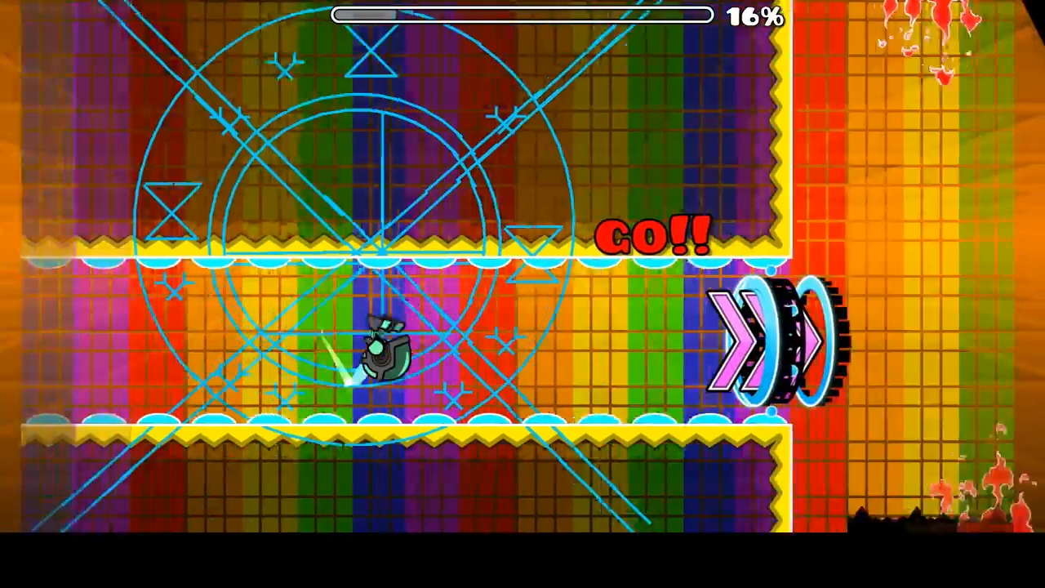
# Step: Fly through Invasion of monster to 100%, then leave the Level Complete screen for the comments
pyautogui.press('space')
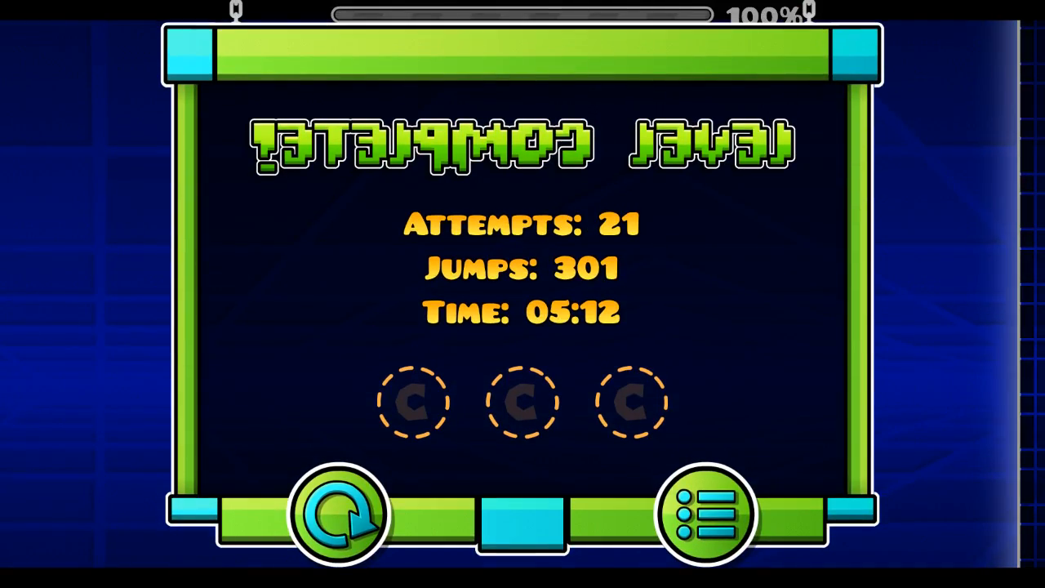
pyautogui.click(706, 514)
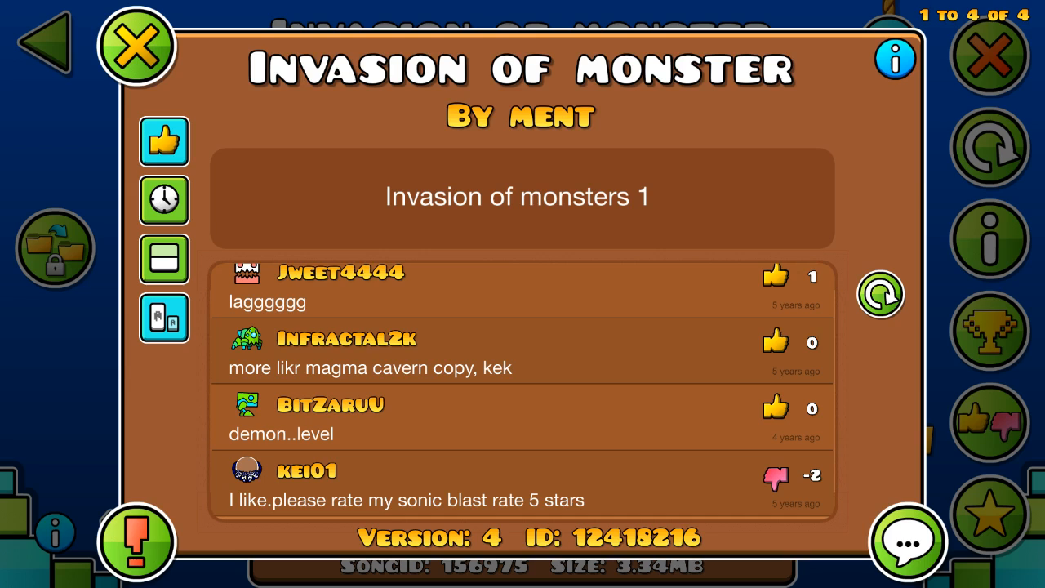
# Step: Post the comment 'Oddly fun, despite not being that good.' and check the level leaderboard
pyautogui.click(908, 543)
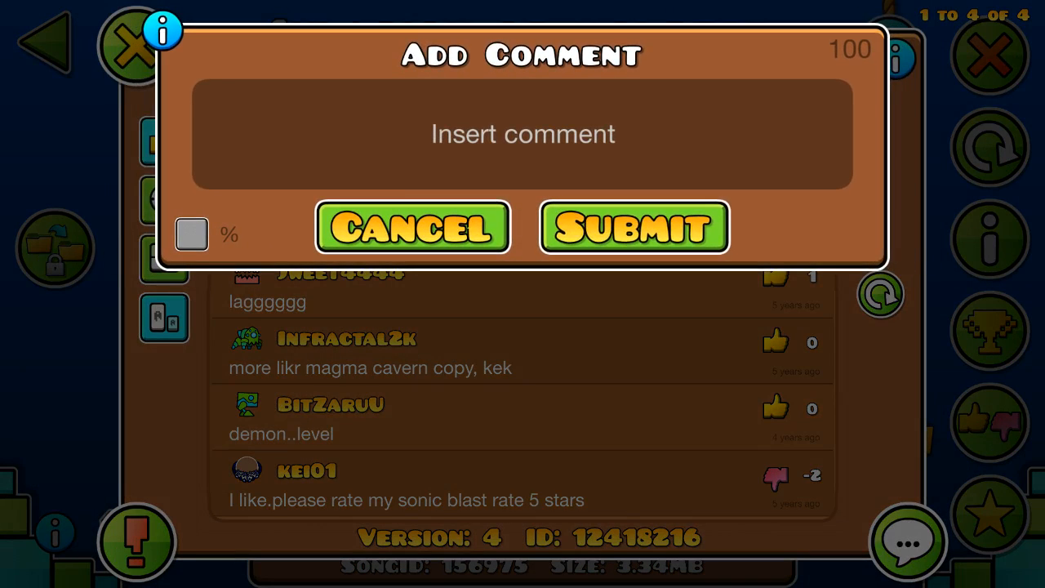
pyautogui.write('Oddl')
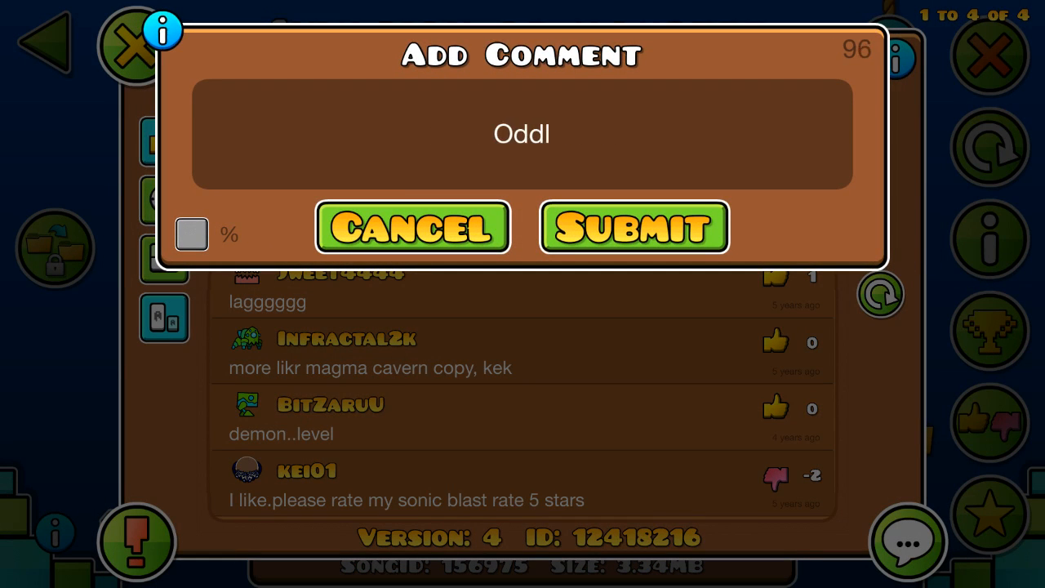
pyautogui.write('y fun,')
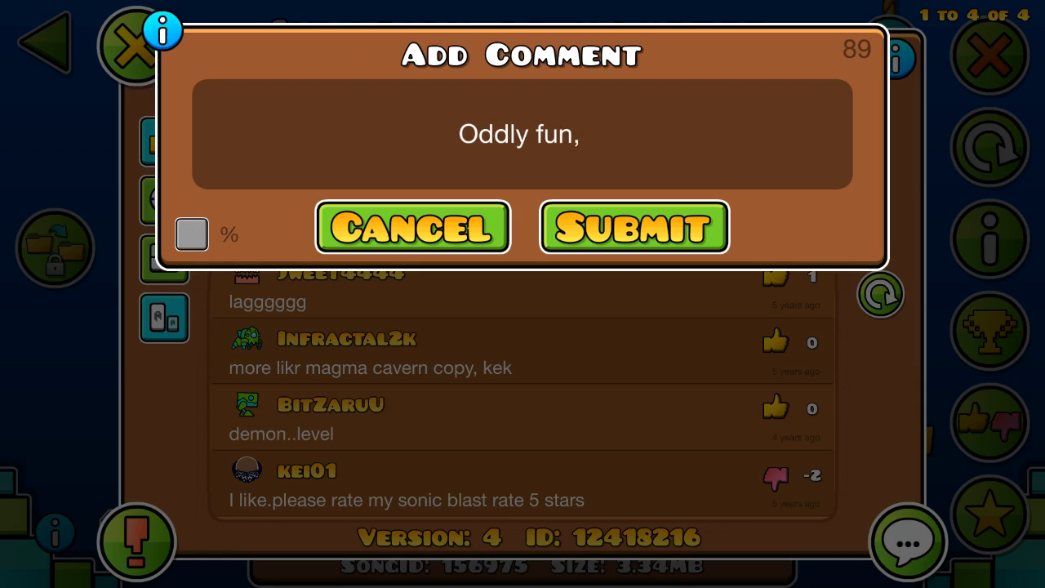
pyautogui.write('despite not')
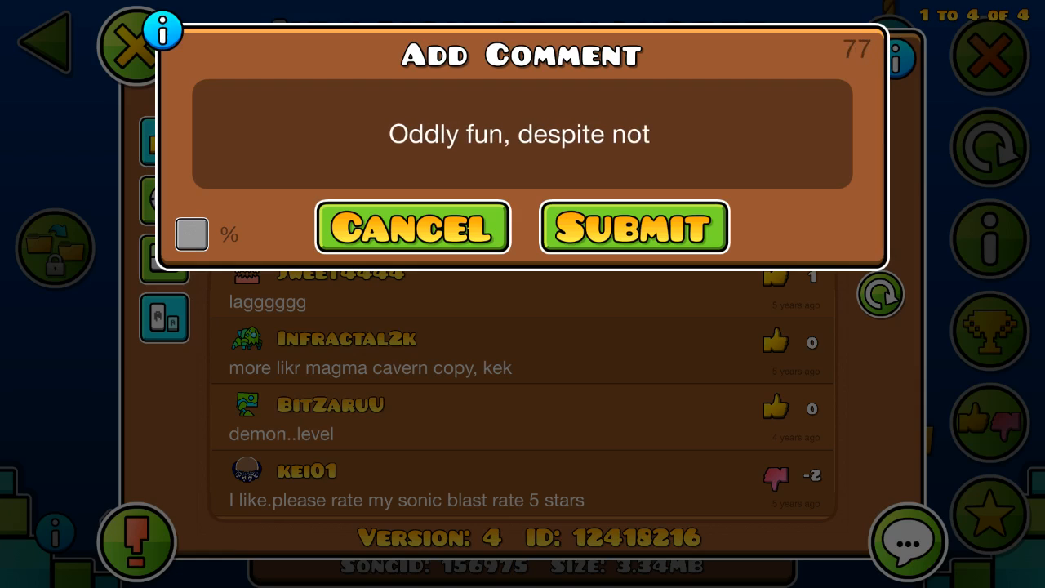
pyautogui.write('being that good.')
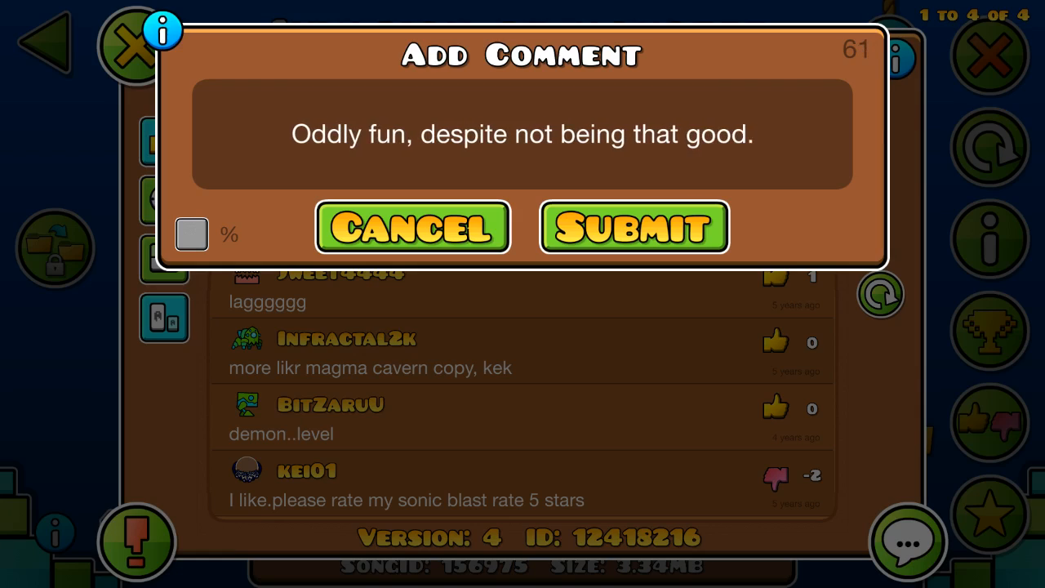
pyautogui.click(411, 227)
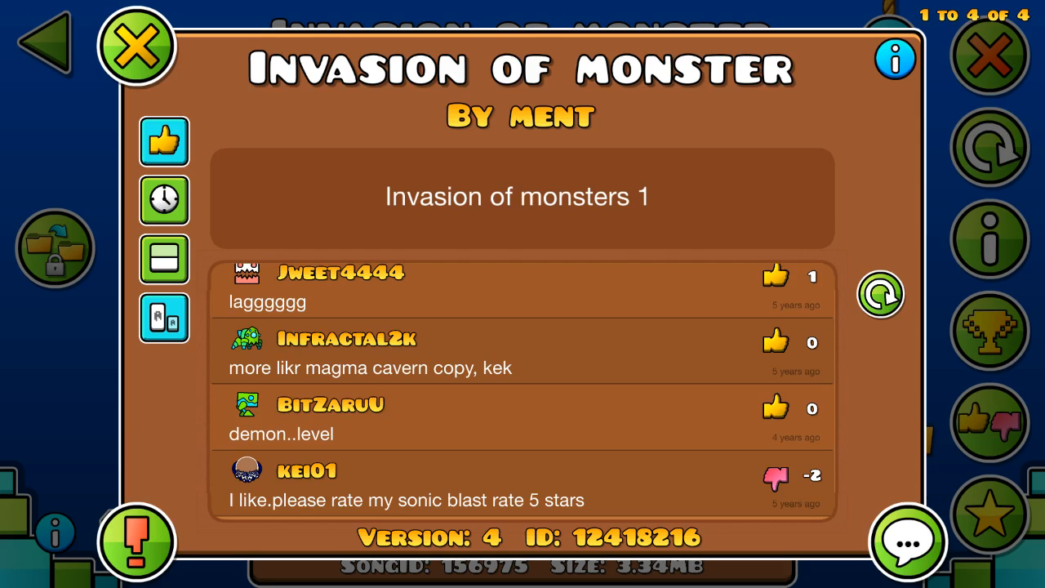
pyautogui.click(989, 337)
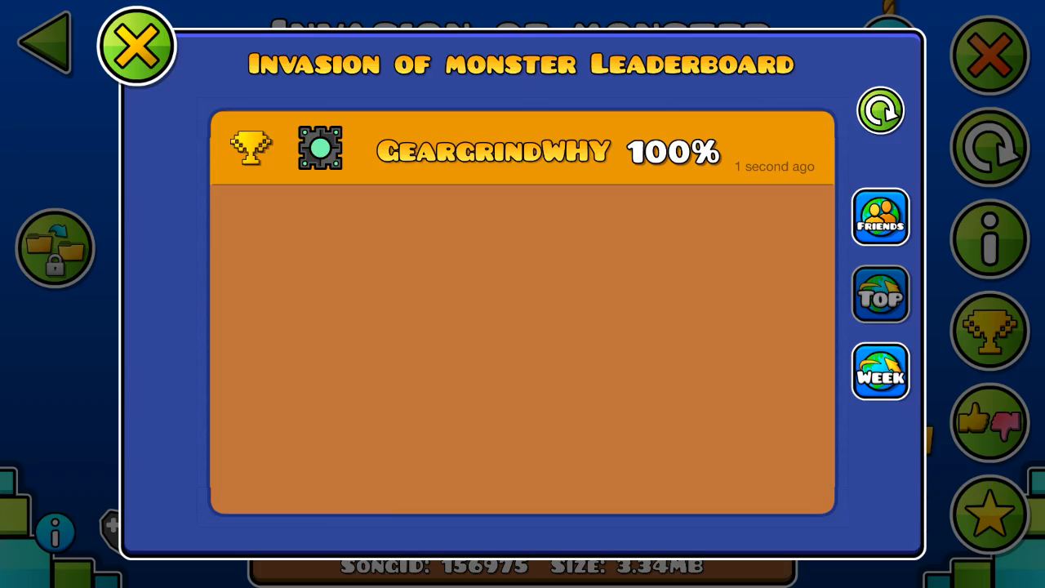
pyautogui.click(137, 45)
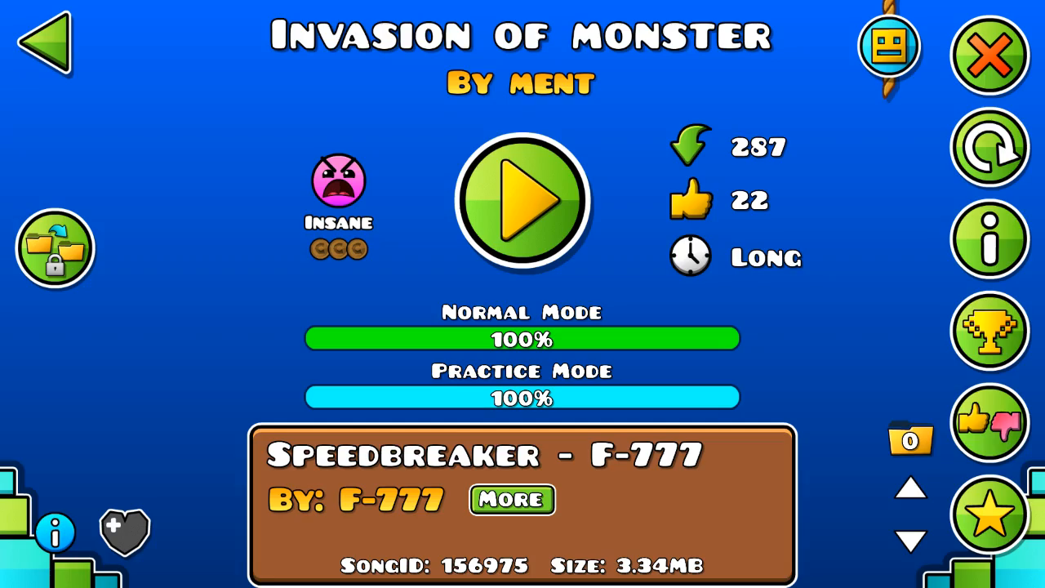
# Step: Reopen Invasion of monster from Saved levels, reviewing stats: 137 attempts, 1183 jumps, 100% both modes
pyautogui.click(44, 42)
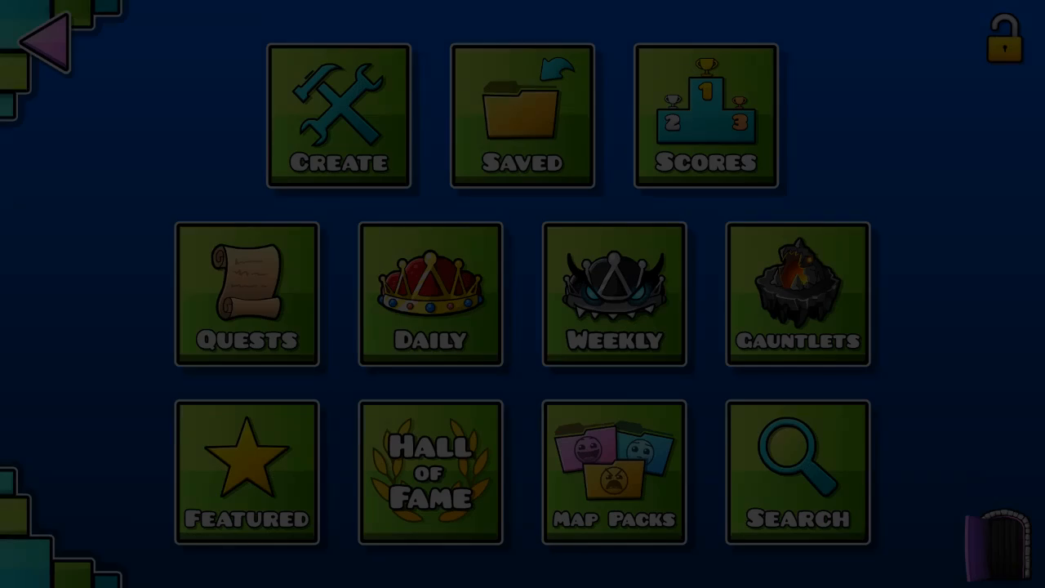
pyautogui.click(522, 119)
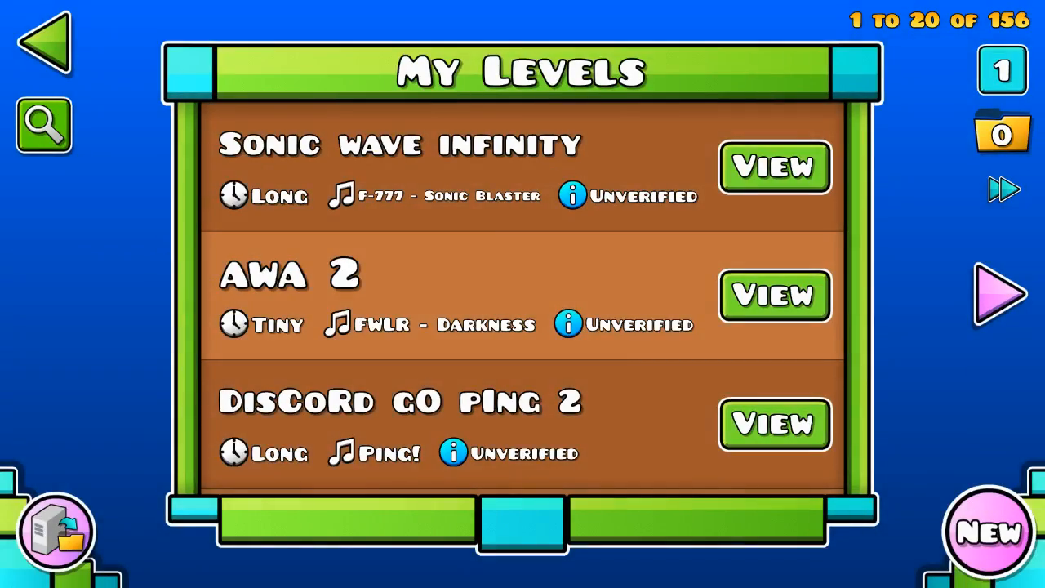
pyautogui.click(45, 45)
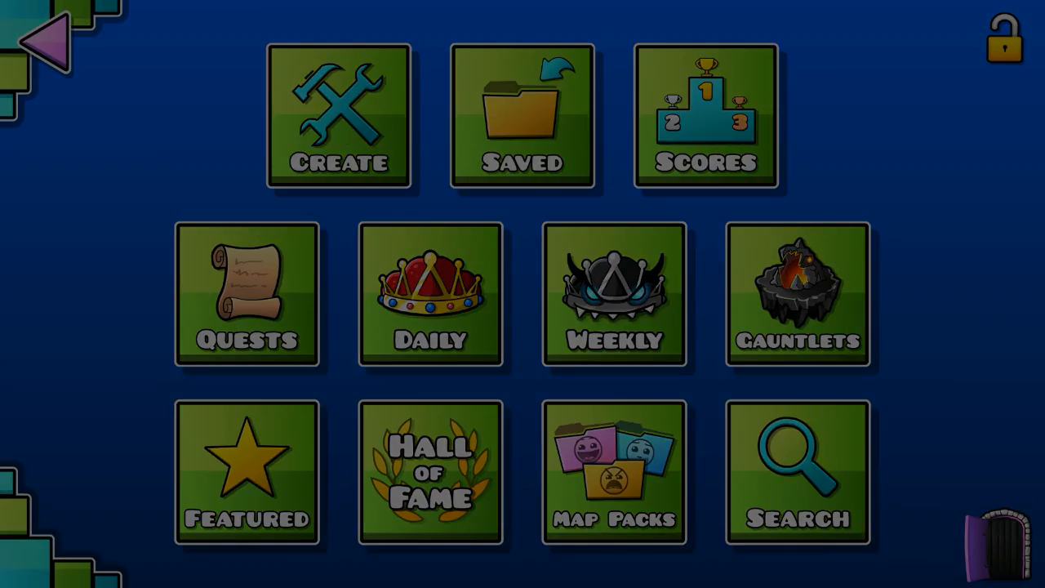
pyautogui.click(522, 119)
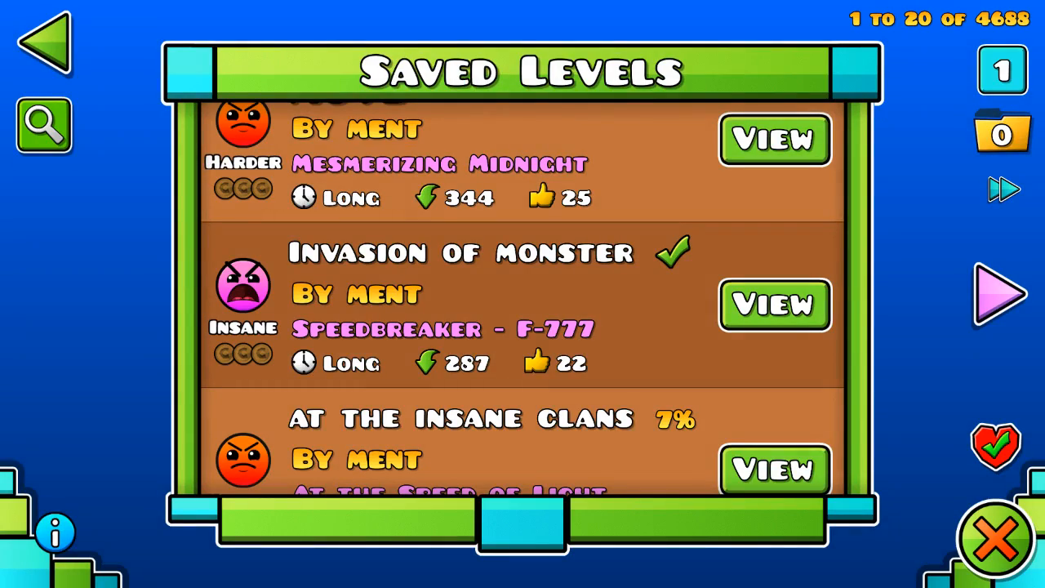
pyautogui.click(773, 305)
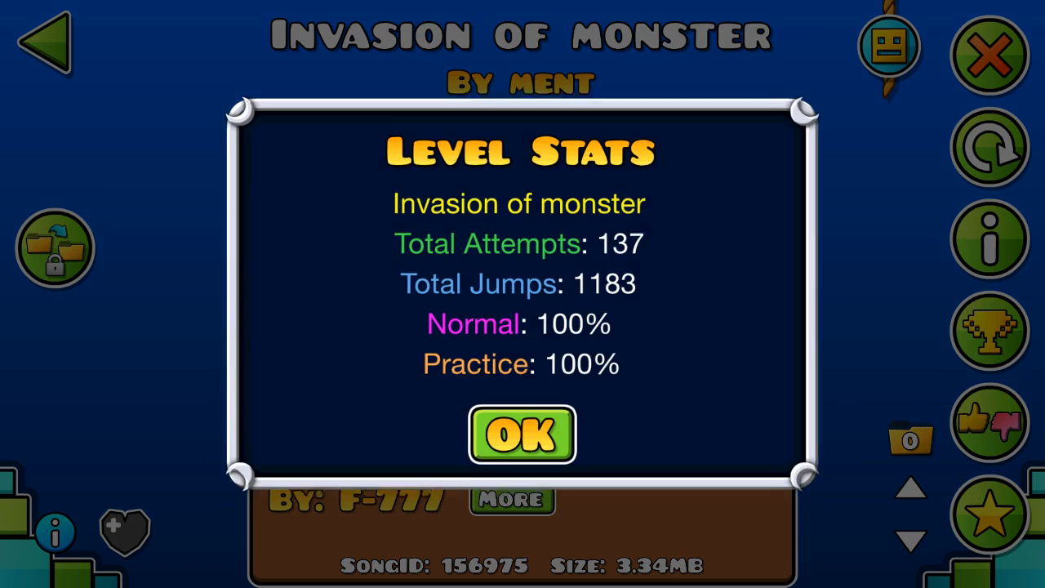
pyautogui.click(521, 434)
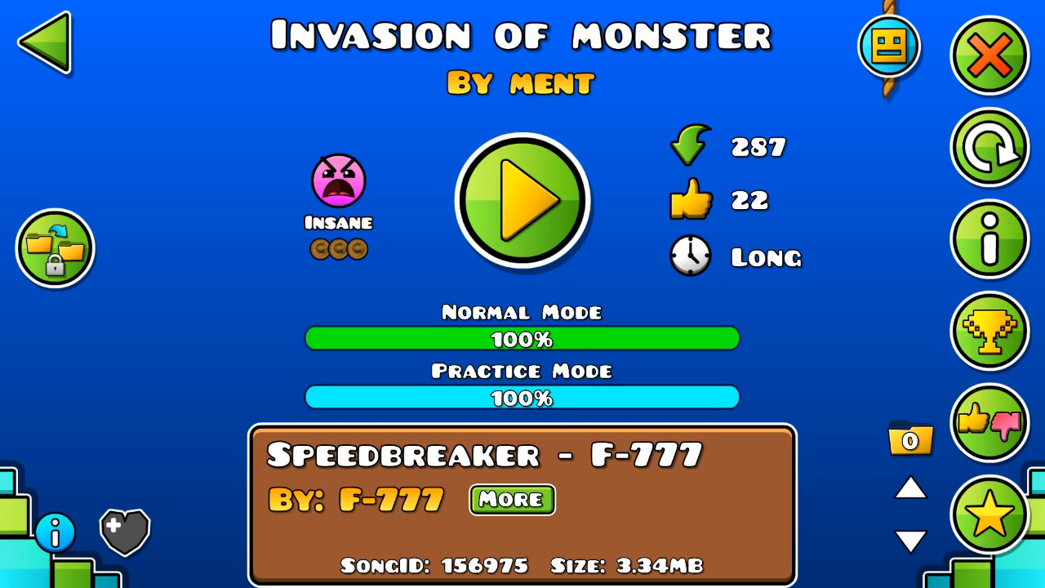